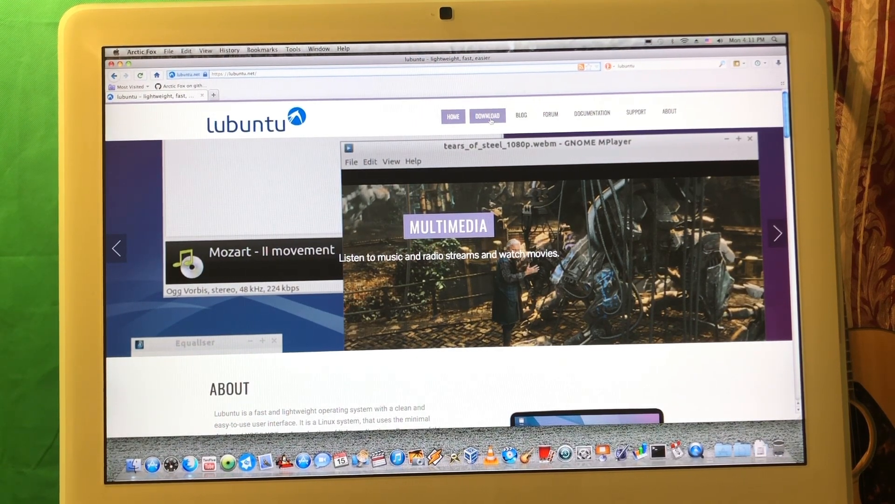
- Go from lubuntu.net's Download page to the 18.04.5 Bionic Beaver download options
click(487, 116)
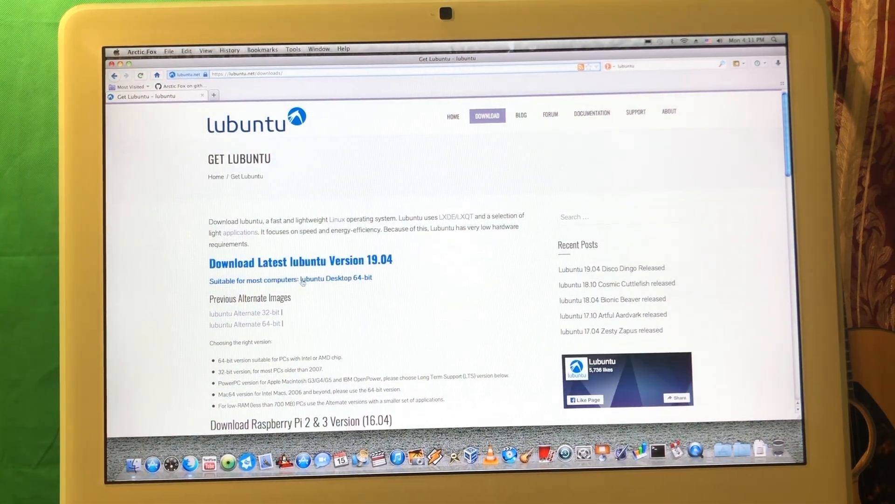
scroll(down, 3)
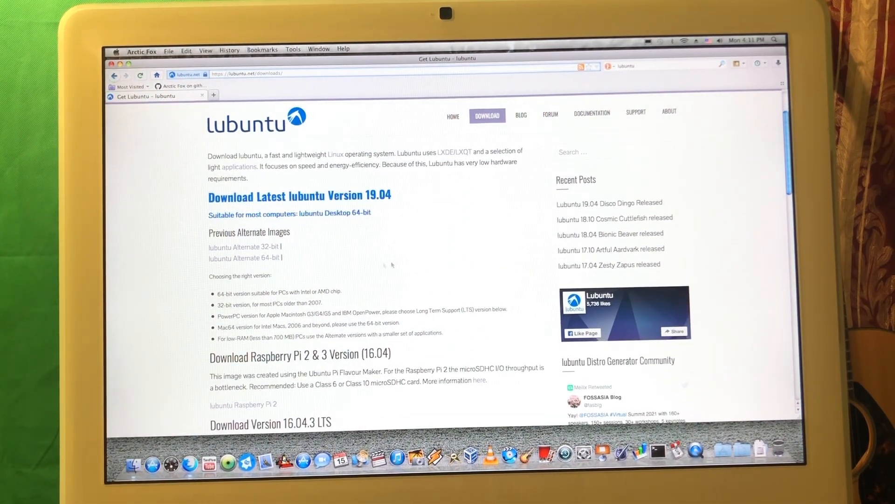
click(610, 234)
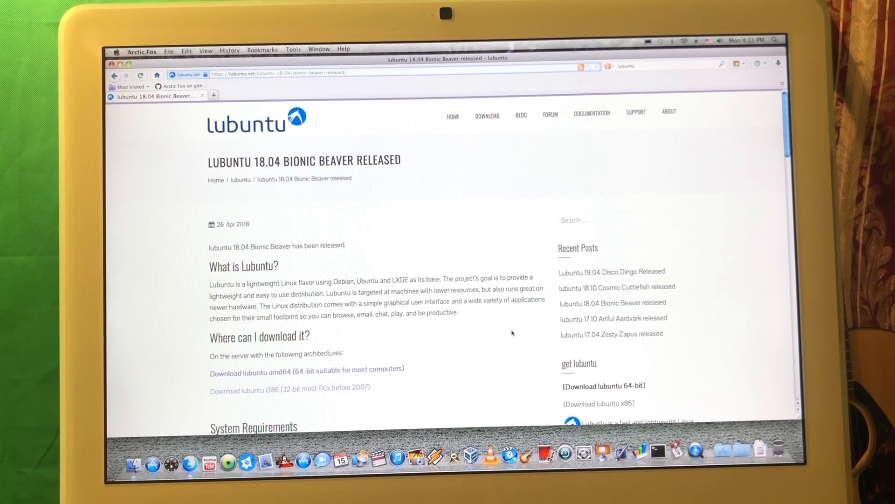
scroll(down, 3)
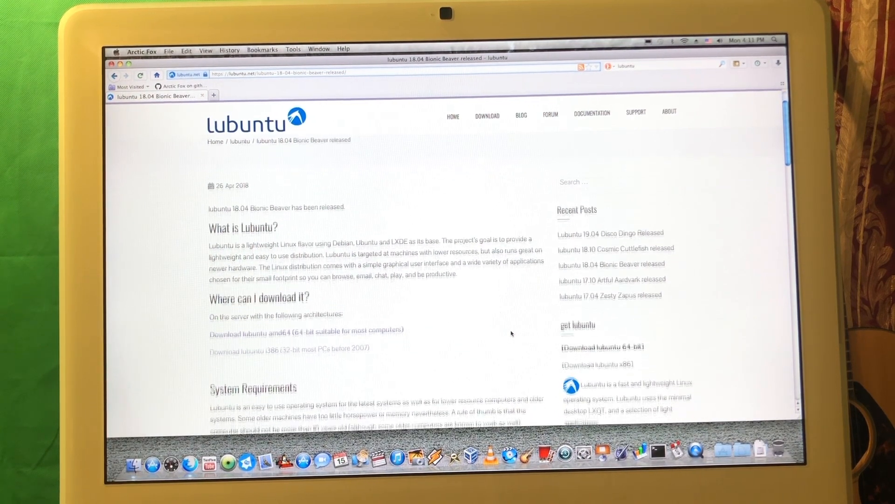
scroll(down, 3)
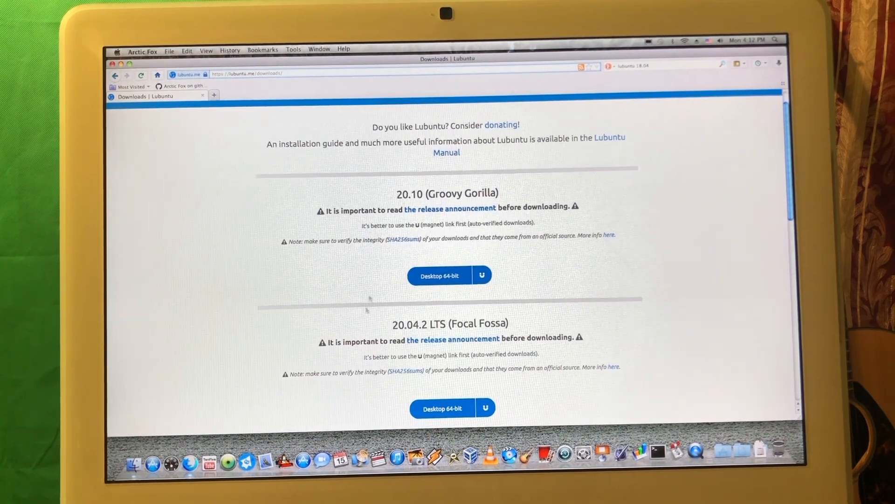
scroll(down, 3)
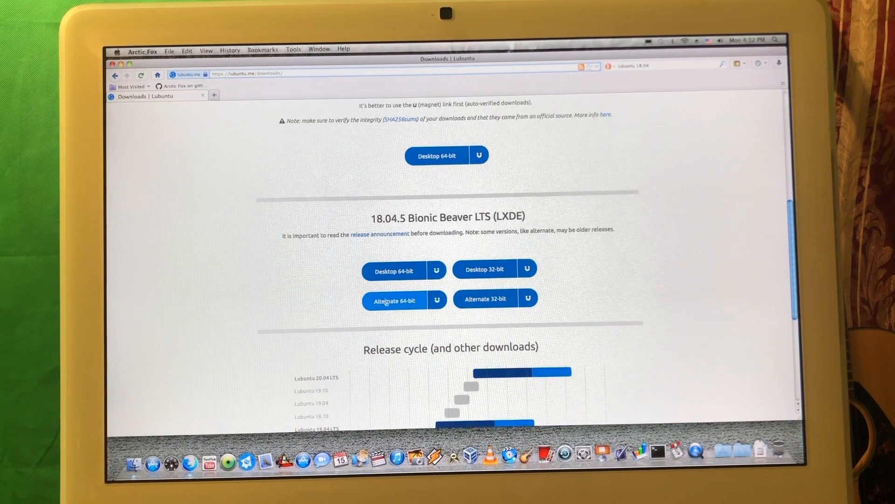
mouse_move(454, 253)
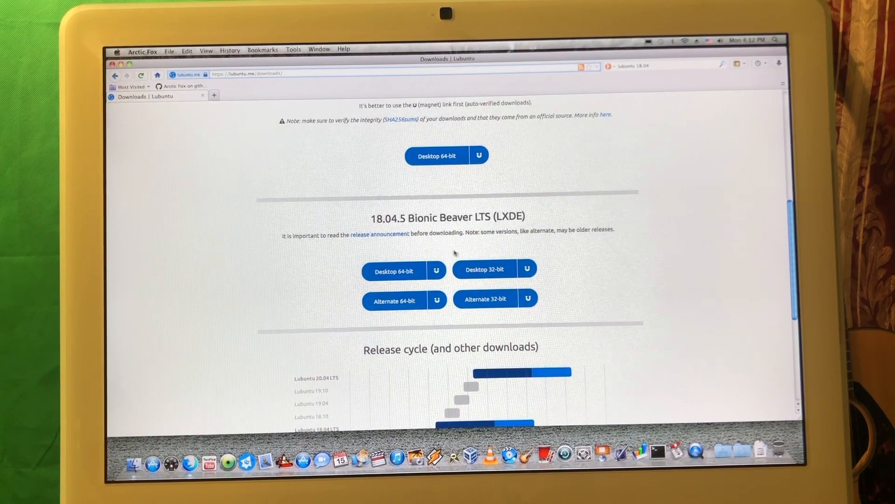
mouse_move(484, 269)
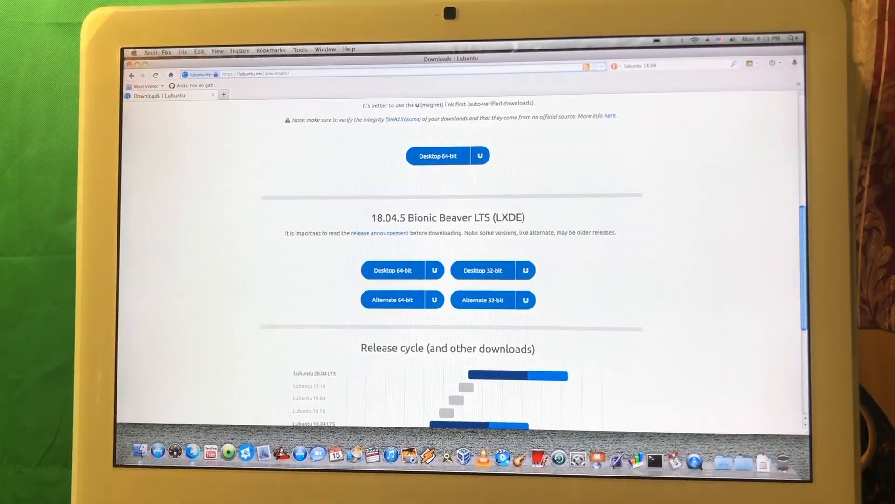
- Launch Disk Utility and view the 180.05 GB Intel SSD's partitions, selecting disk0s3
click(793, 38)
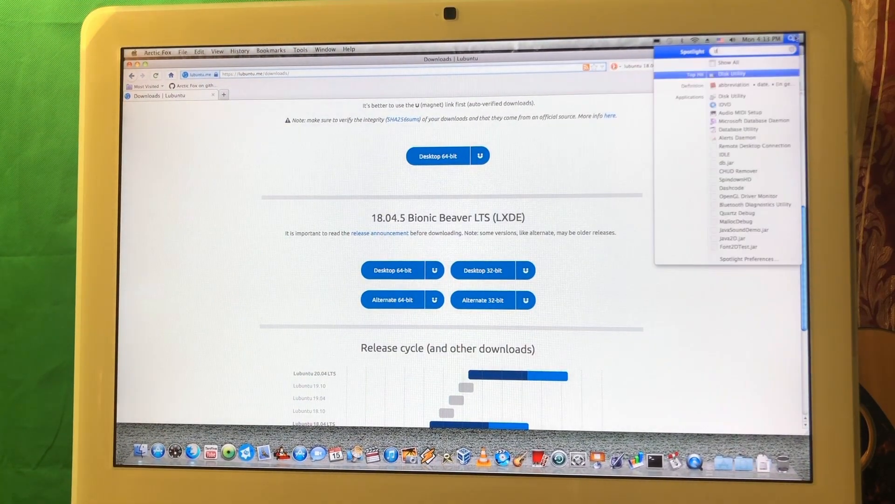
click(729, 74)
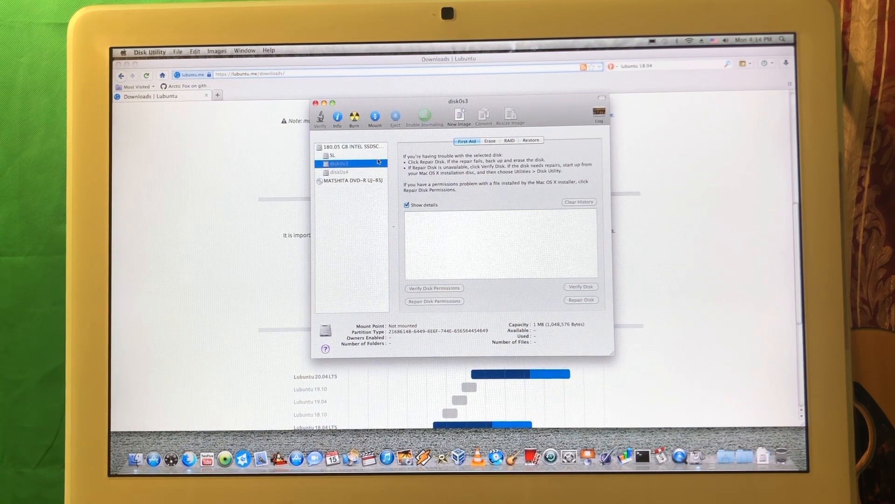
click(351, 146)
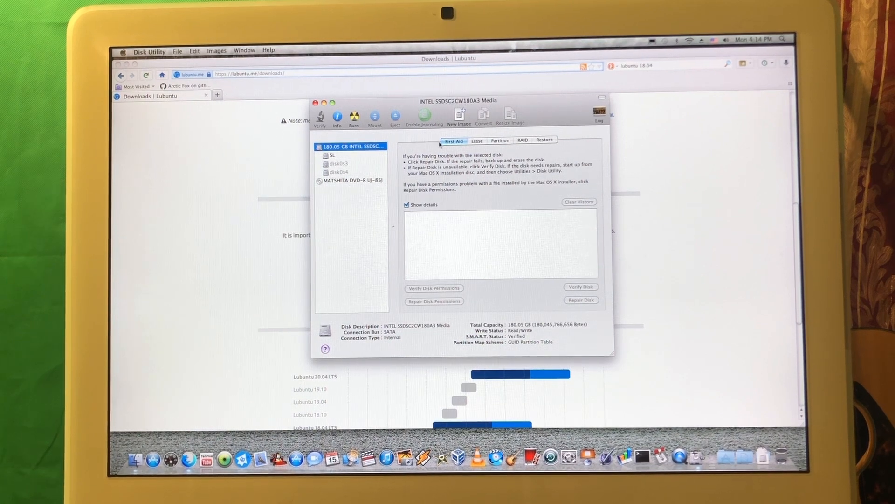
click(499, 140)
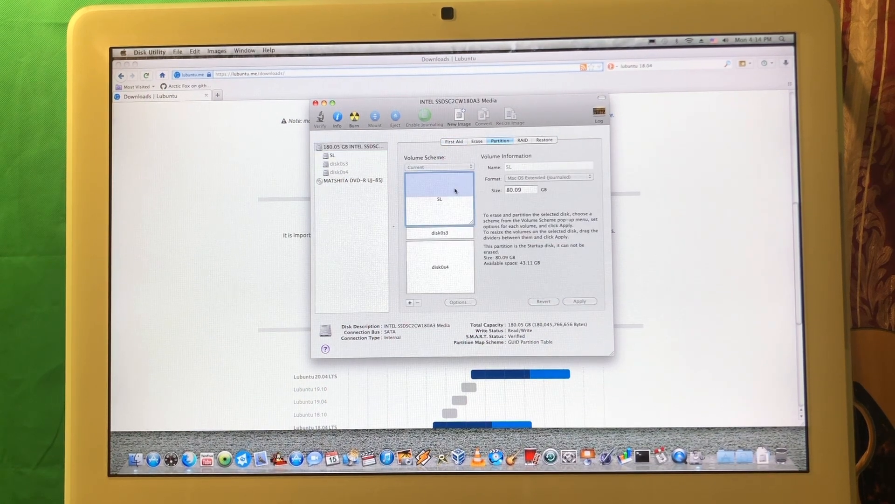
mouse_move(449, 253)
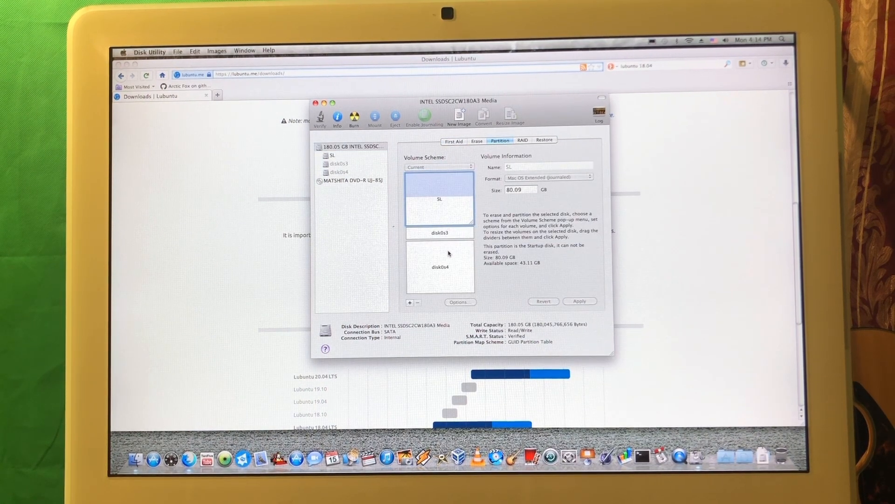
mouse_move(451, 237)
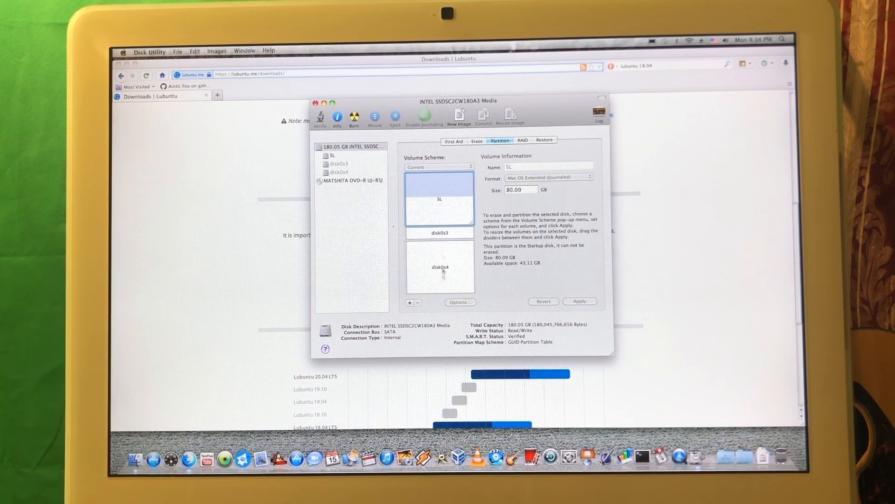
click(439, 232)
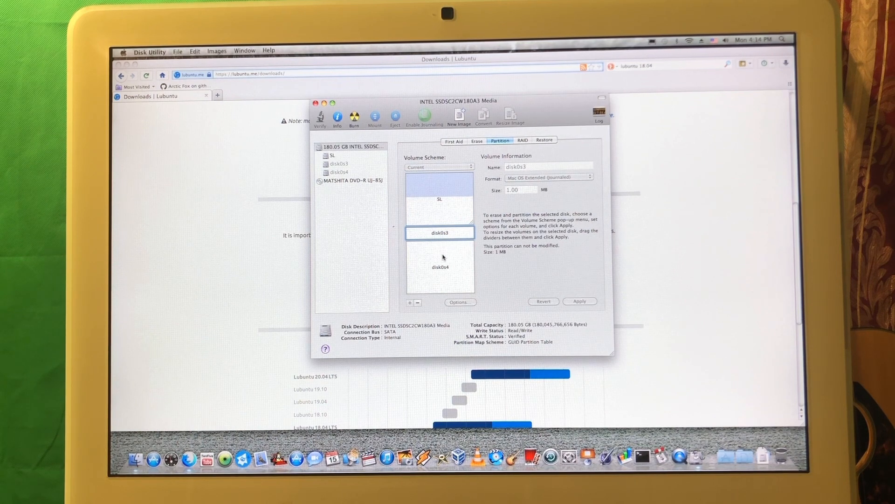
mouse_move(439, 267)
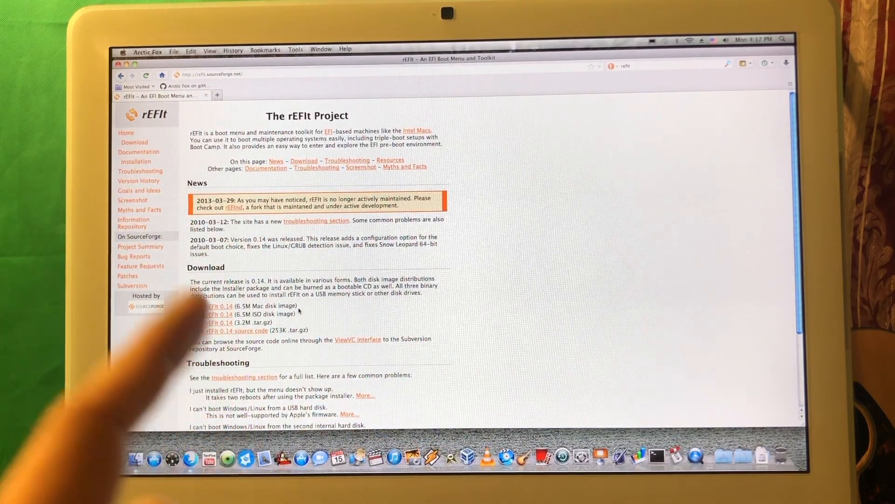
mouse_move(297, 311)
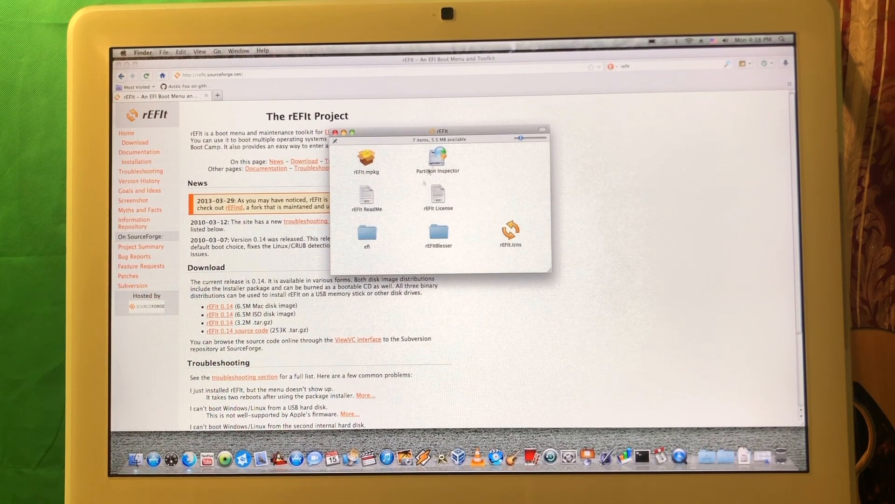
- Select and run the rEFIt.mpkg installer package from the rEFIt disk image
click(366, 158)
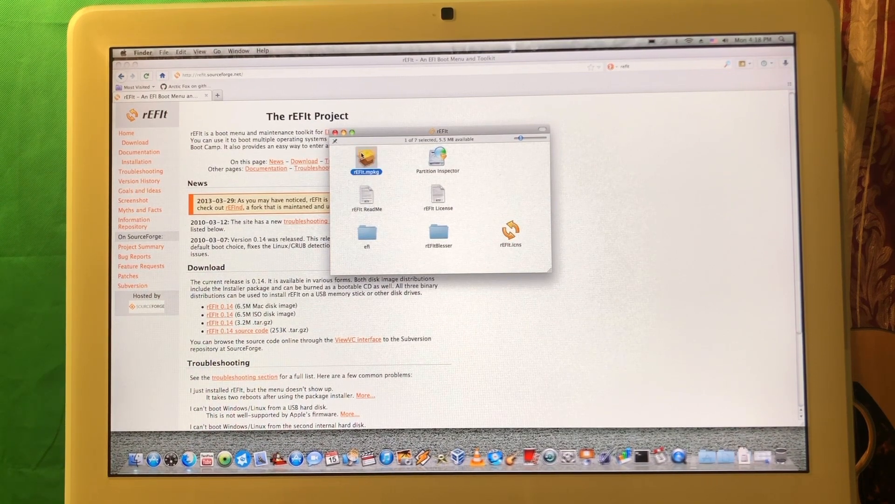
double_click(366, 156)
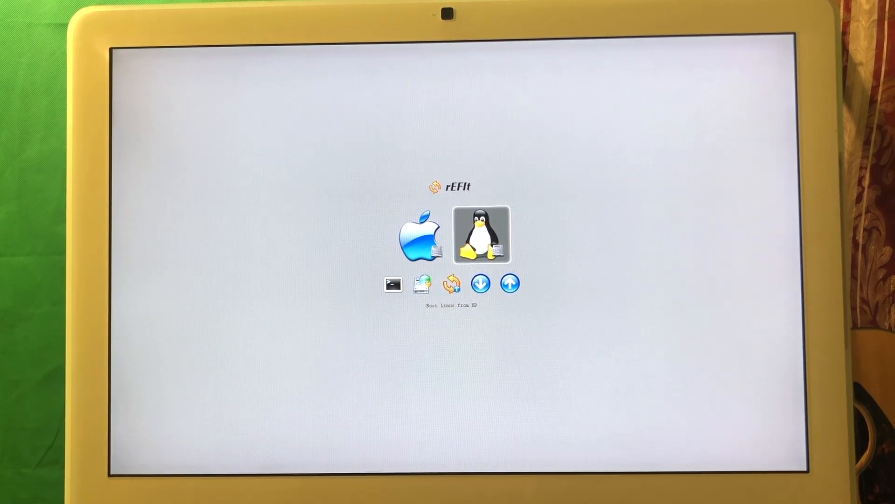
- Boot Linux from the hard disk using the Tux icon in rEFIt
click(481, 235)
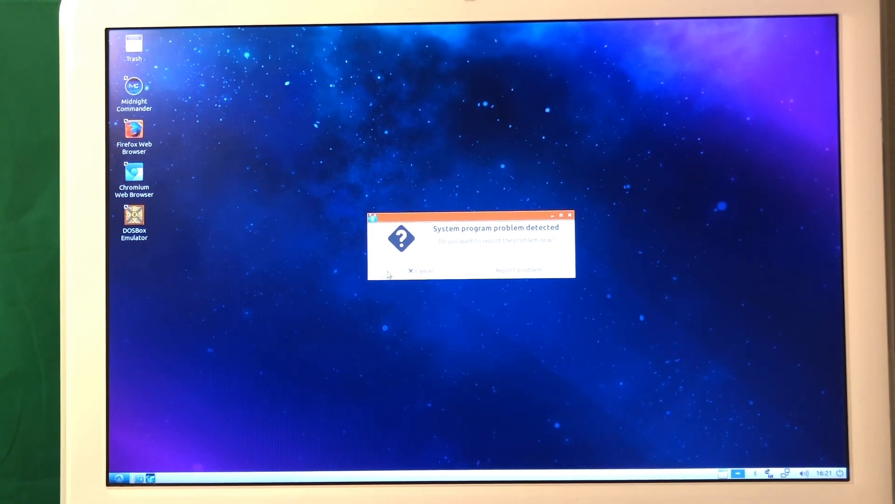
- Cancel the system problem report and launch Firefox and Chromium from the desktop icons
click(420, 270)
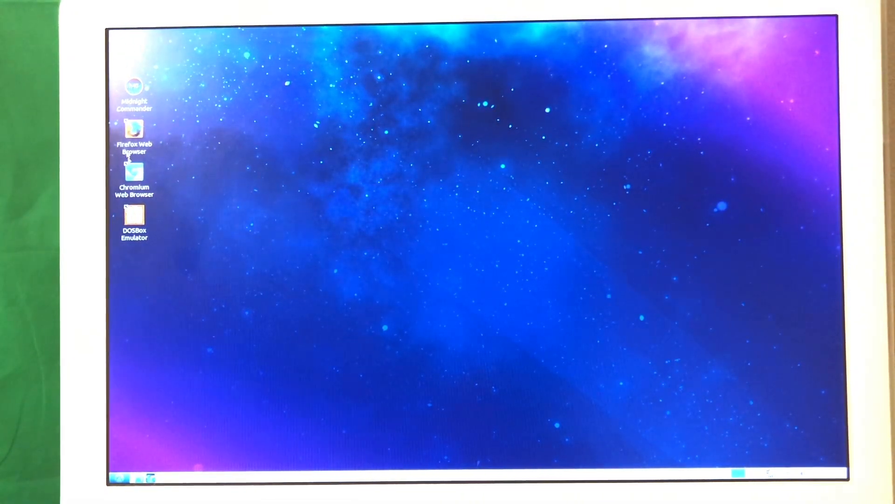
double_click(134, 223)
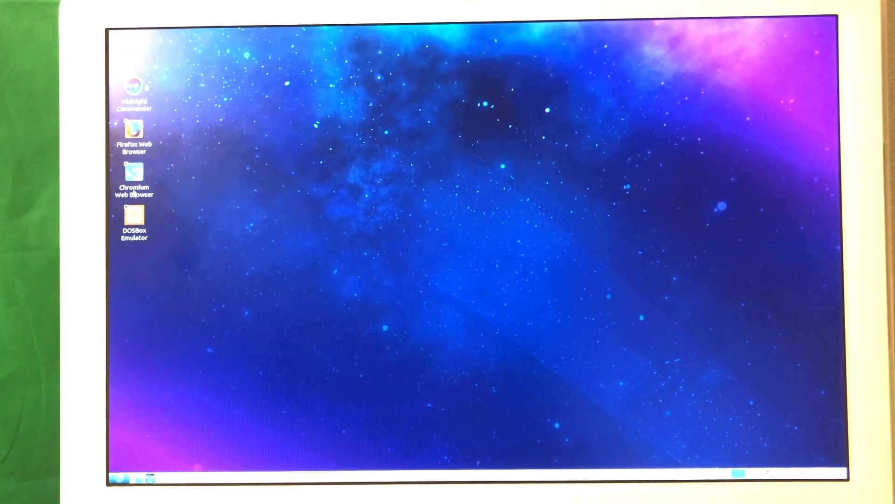
click(134, 180)
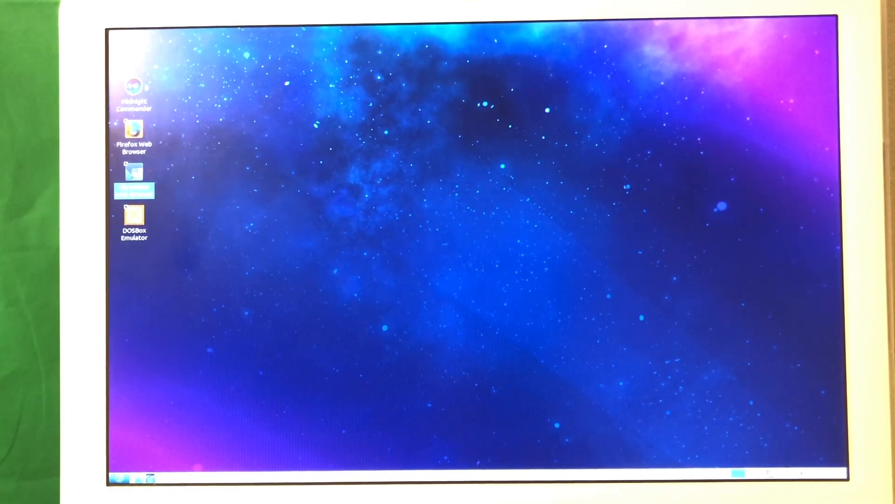
double_click(134, 171)
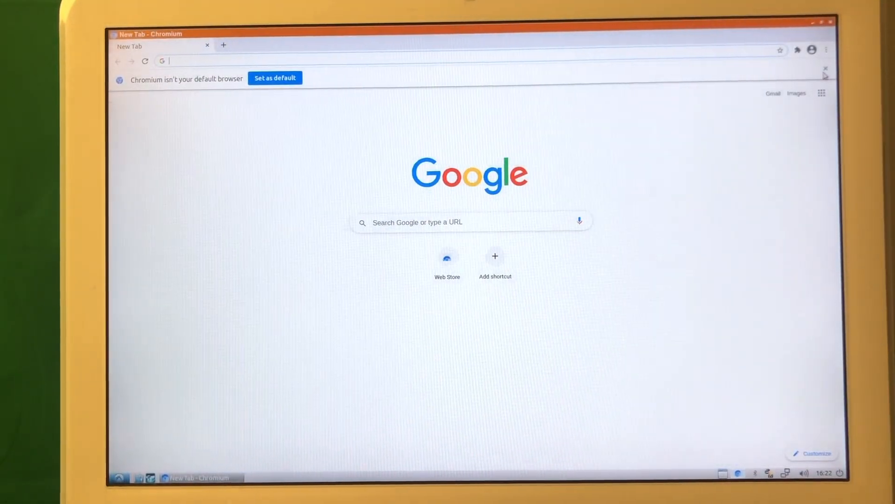
- Play an iMac SSD YouTube video in Chromium, skipping ahead and opening its settings
click(824, 69)
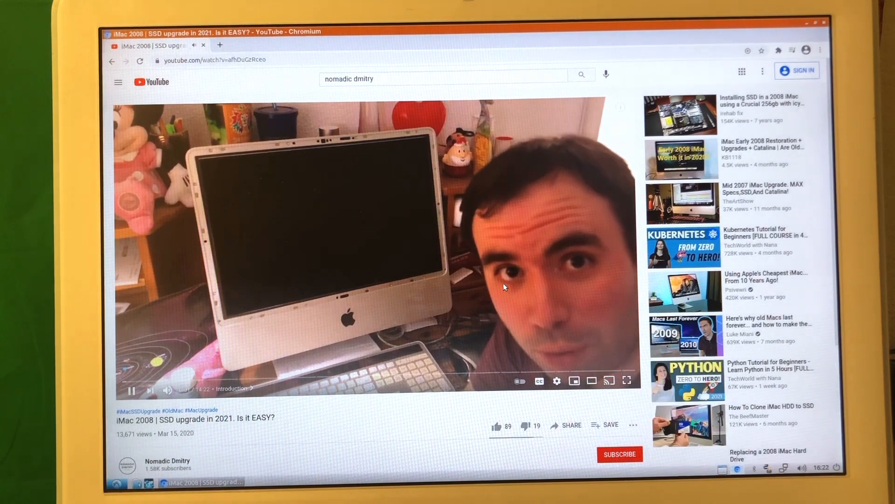
click(132, 391)
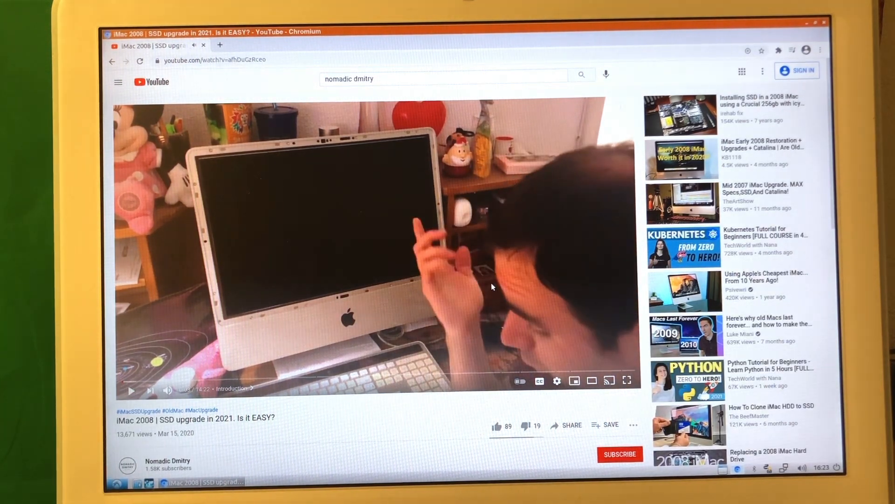
mouse_move(439, 331)
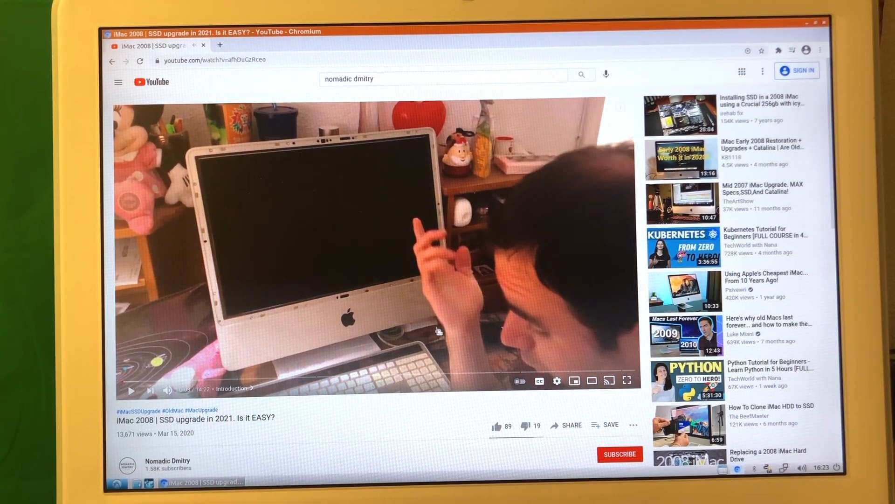
click(557, 381)
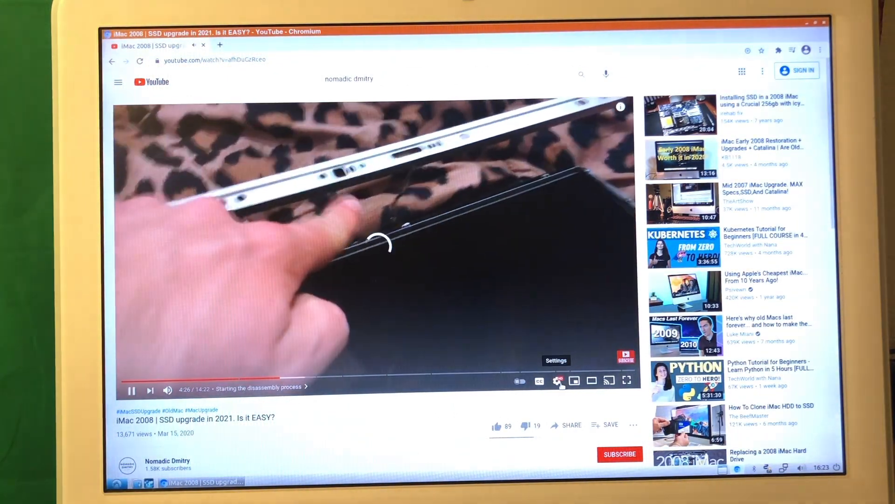
click(558, 381)
text( 4K)
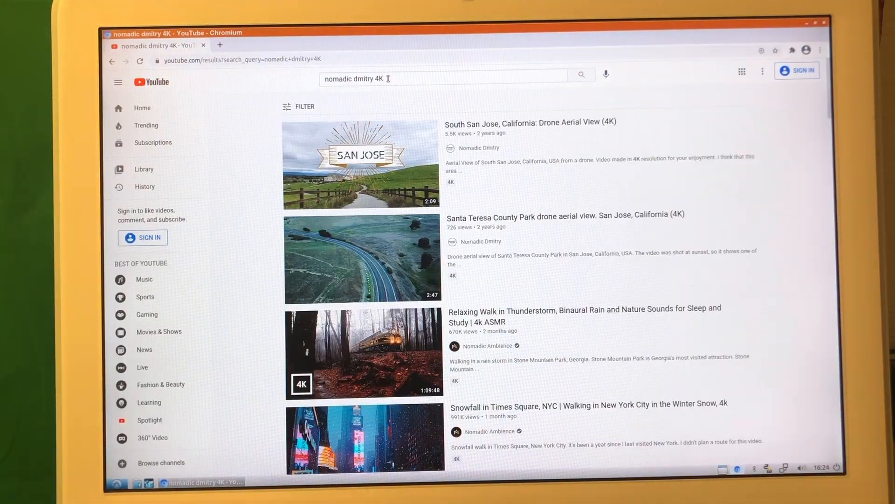
mouse_move(360, 165)
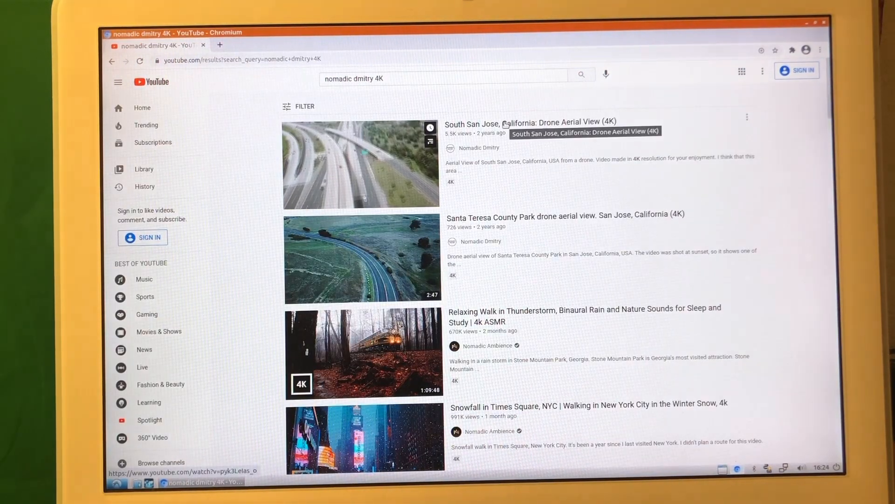
- Open the Santa Teresa County Park drone video and set its quality to 2160p60
click(362, 259)
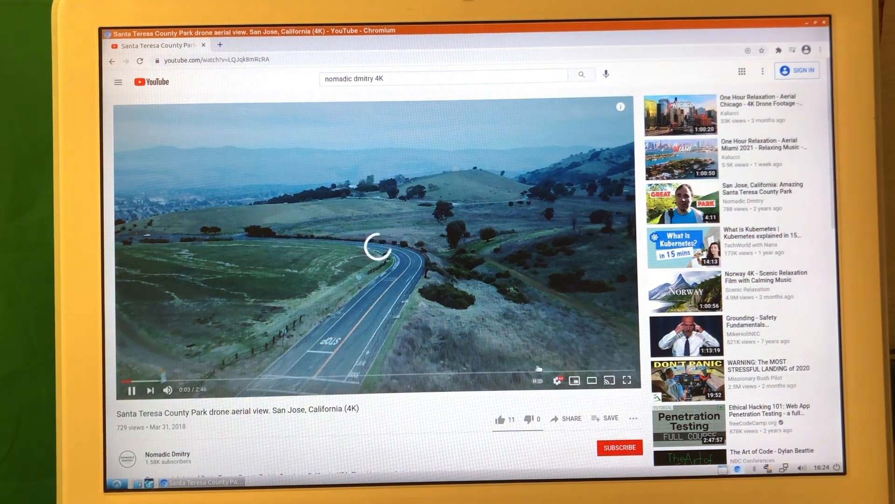
click(557, 380)
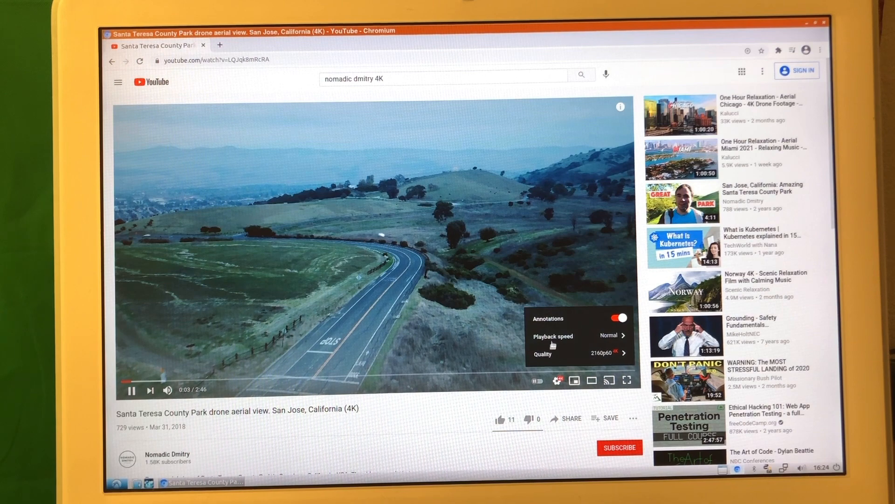
click(580, 353)
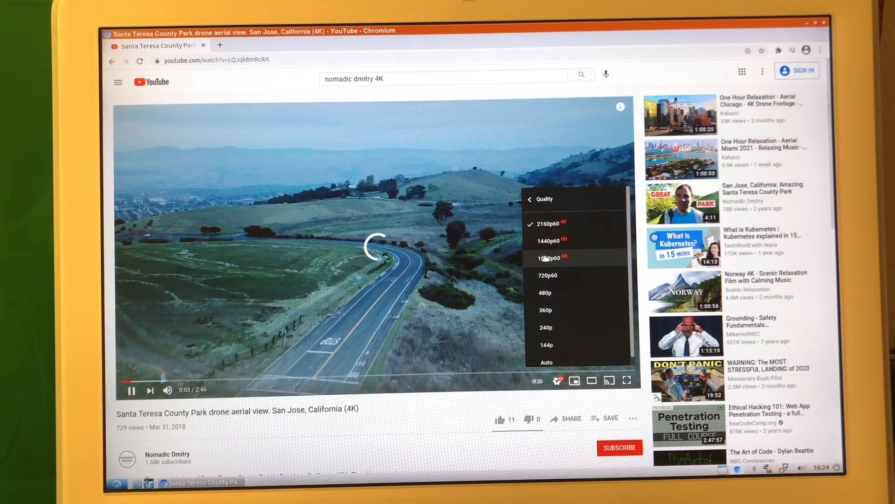
click(549, 258)
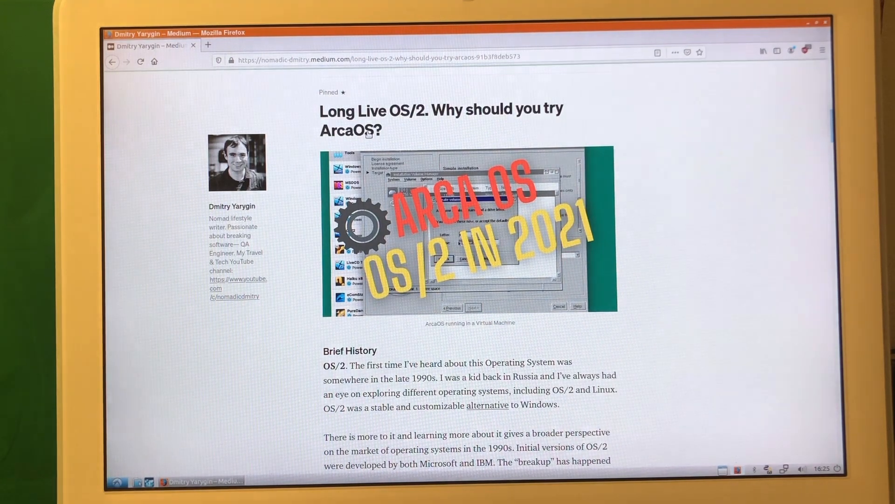
- Scroll the Medium OS/2 article to its vendors section, then launch LXTerminal from System Tools
scroll(down, 3)
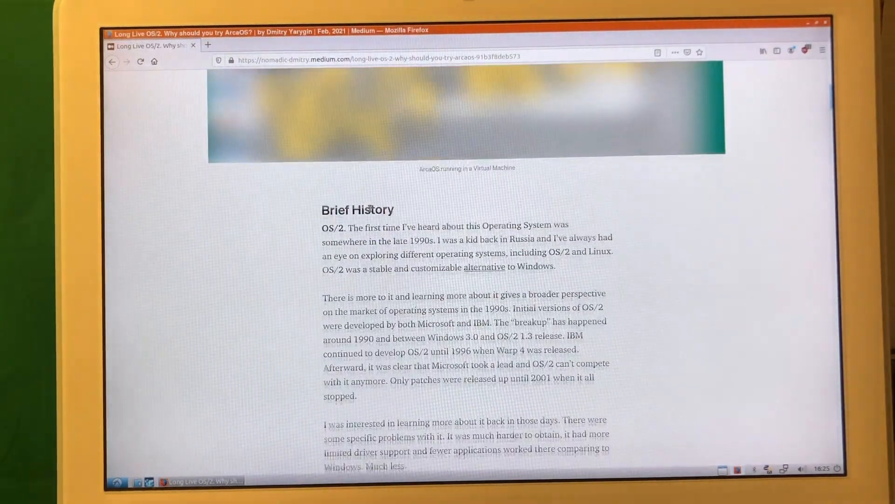
scroll(down, 3)
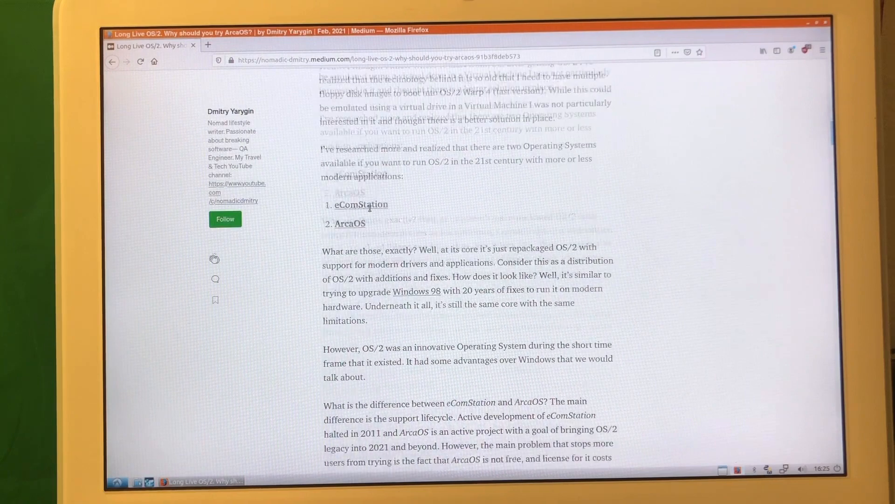
scroll(down, 3)
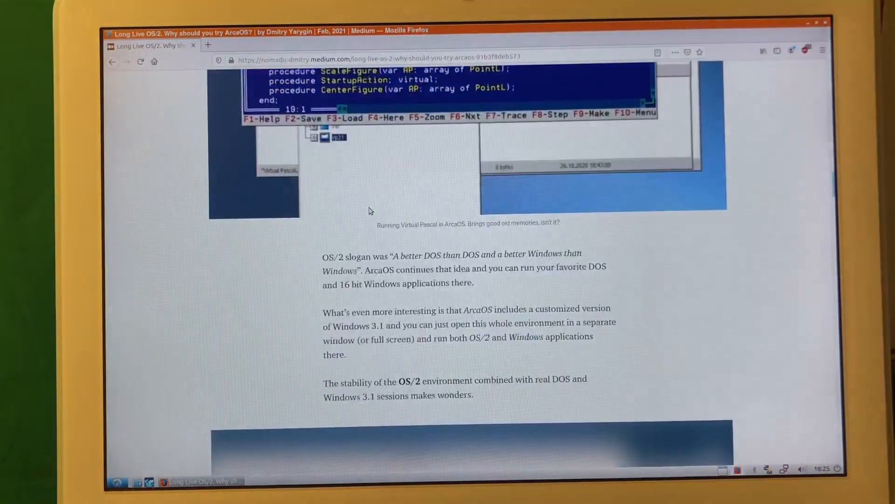
scroll(down, 3)
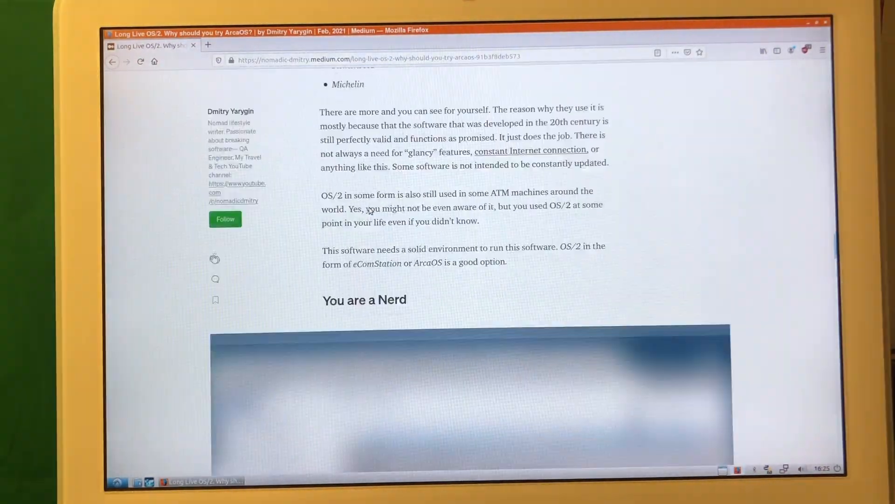
scroll(up, 3)
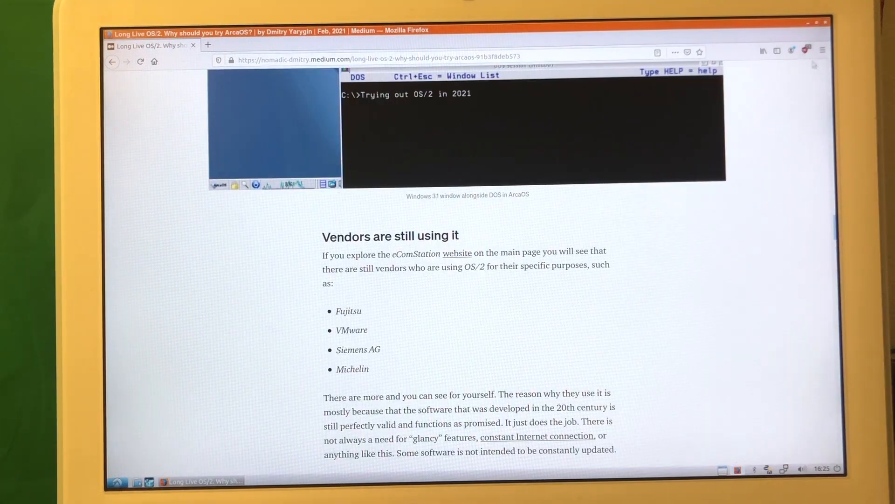
click(117, 481)
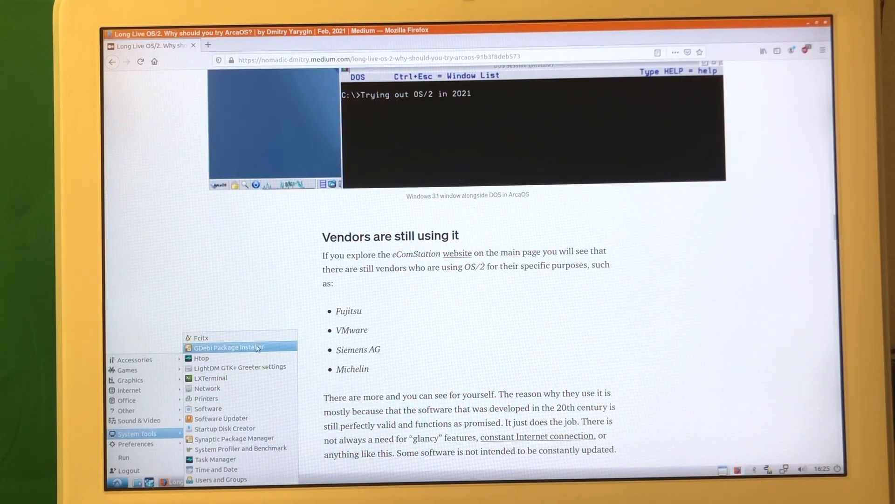
click(211, 377)
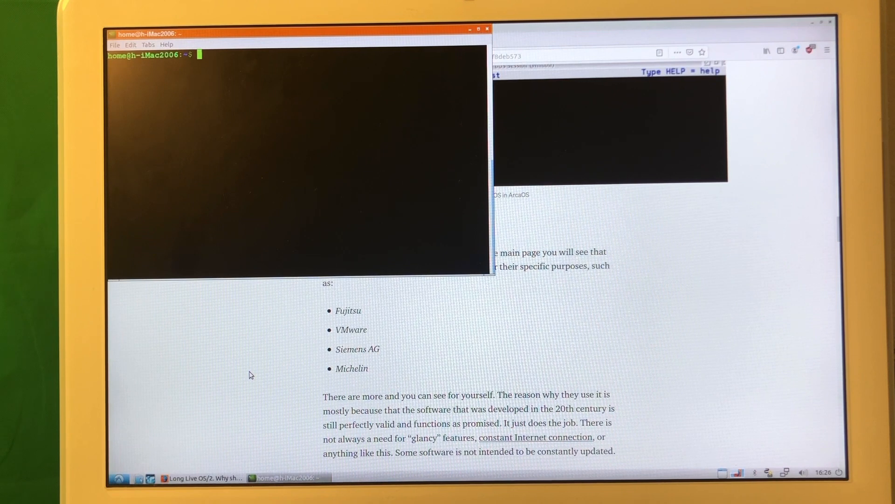
- Run 'sudo docker run hello-world' and enter the sudo password
text(sudo)
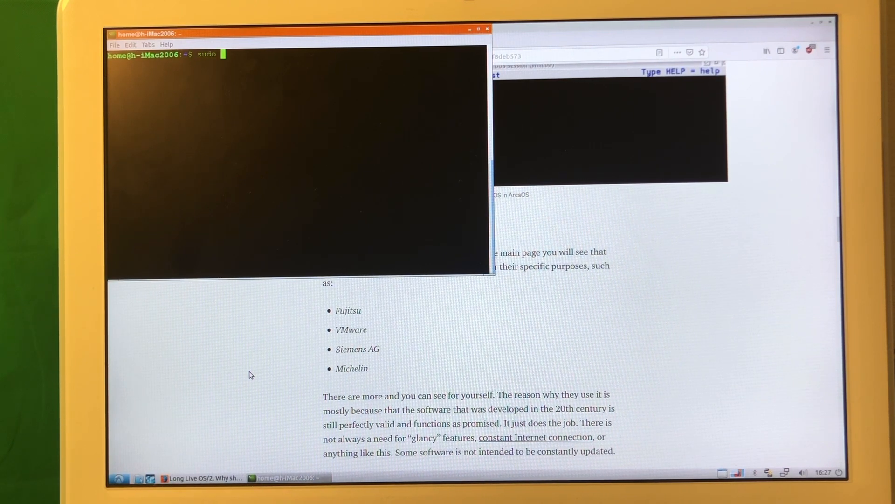
text(docker)
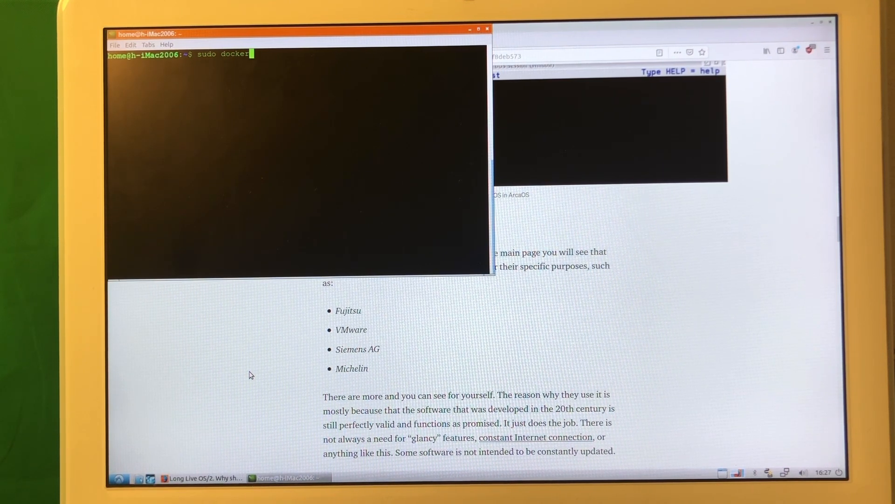
text(run hel)
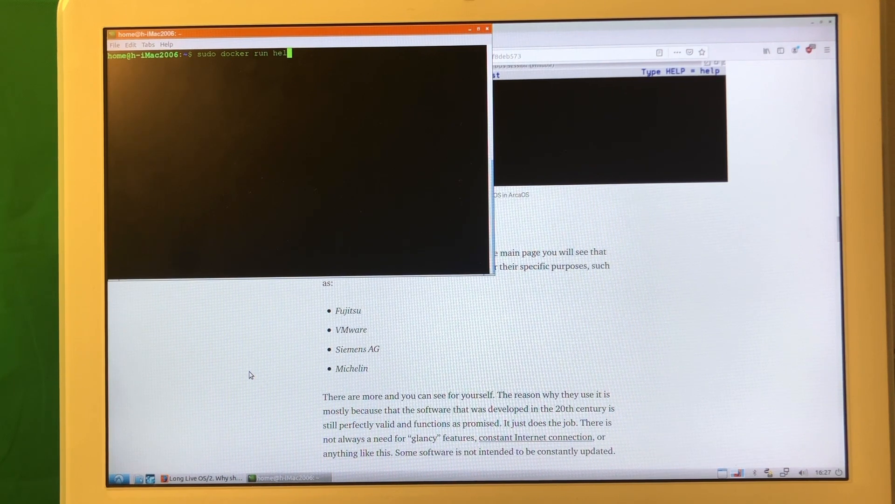
key(Return)
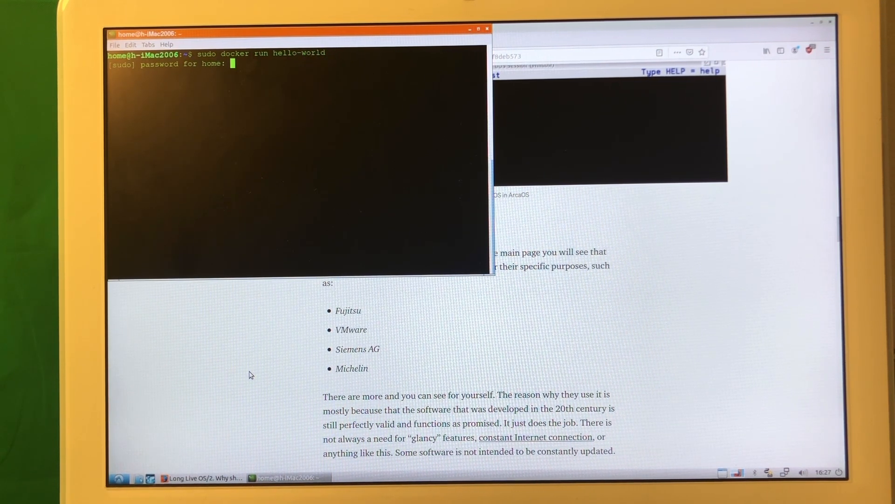
key(Return)
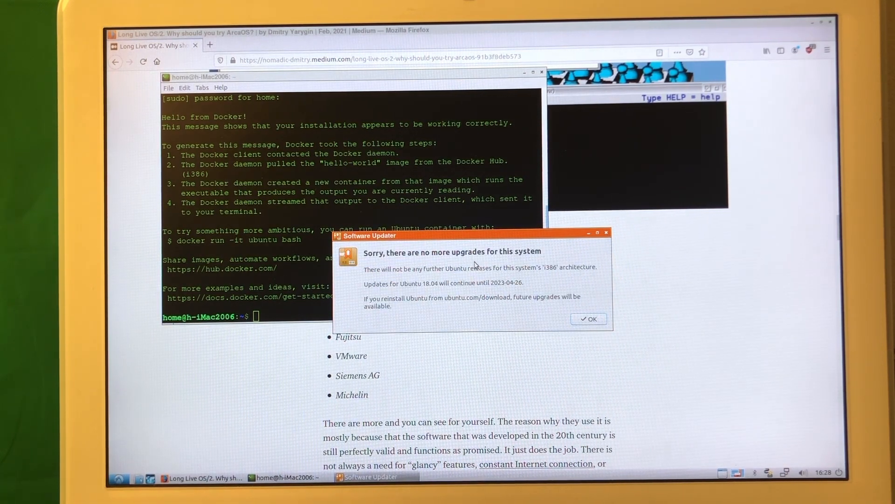
mouse_move(437, 288)
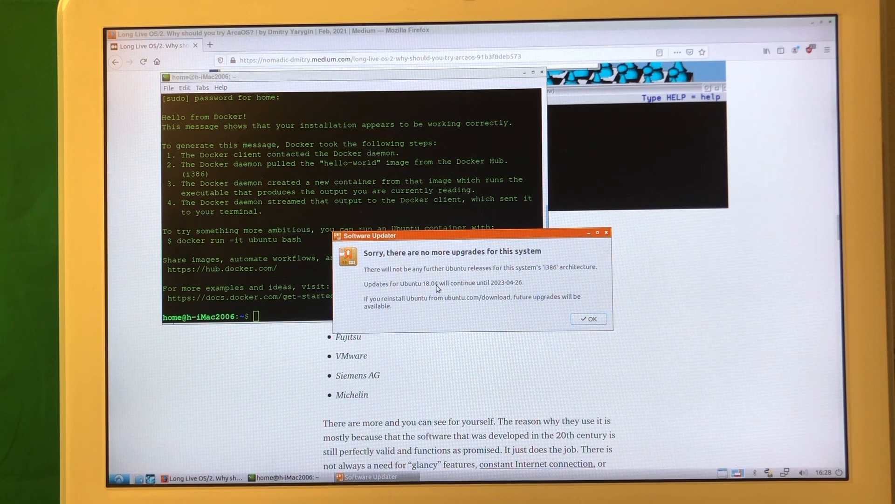